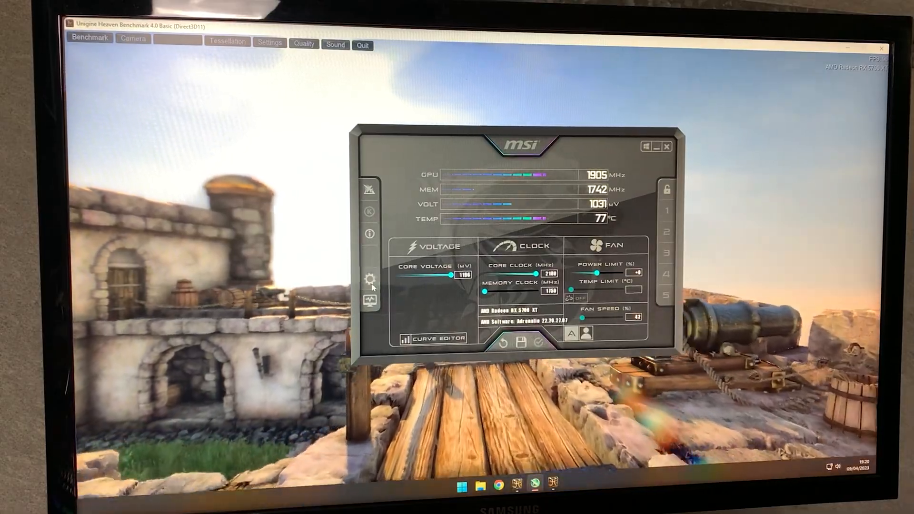
Step: Raise the memory clock to 1800 MHz and bring up the voltage/frequency curve editor
{"action": "left_click", "coordinate": [370, 279]}
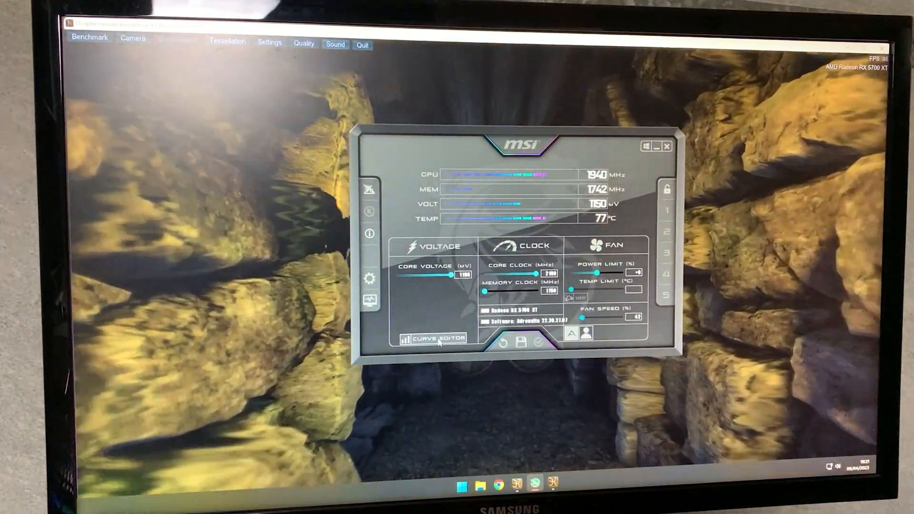
{"action": "left_click", "coordinate": [432, 339]}
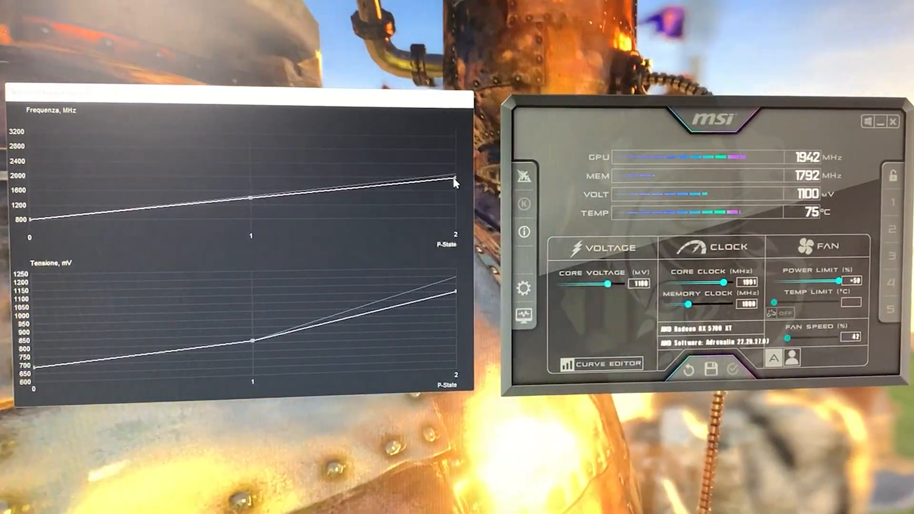
Step: Set the top curve point to 2040 MHz and apply the undervolted clock settings
{"action": "left_click", "coordinate": [456, 178]}
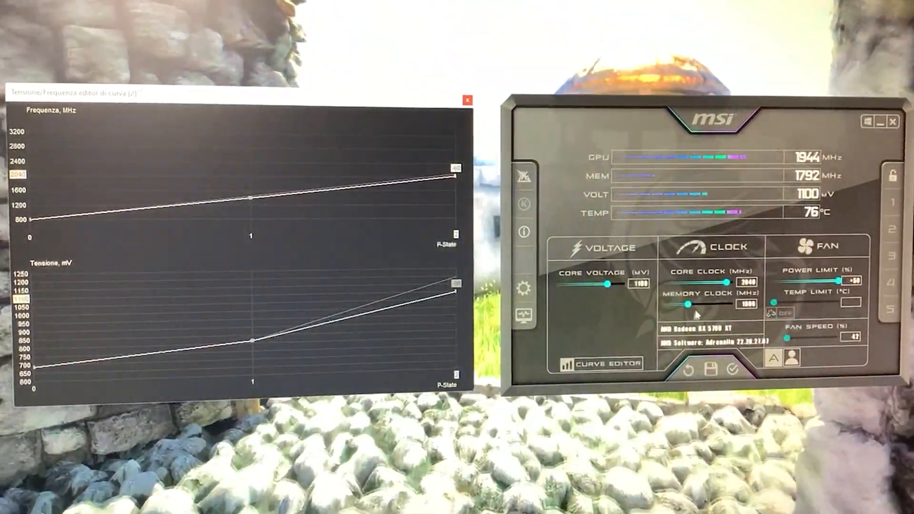
{"action": "left_click", "coordinate": [732, 369]}
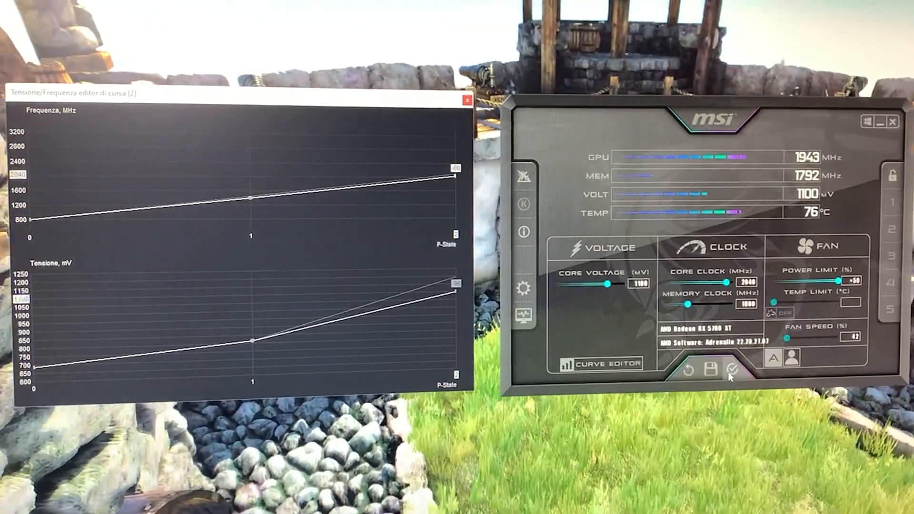